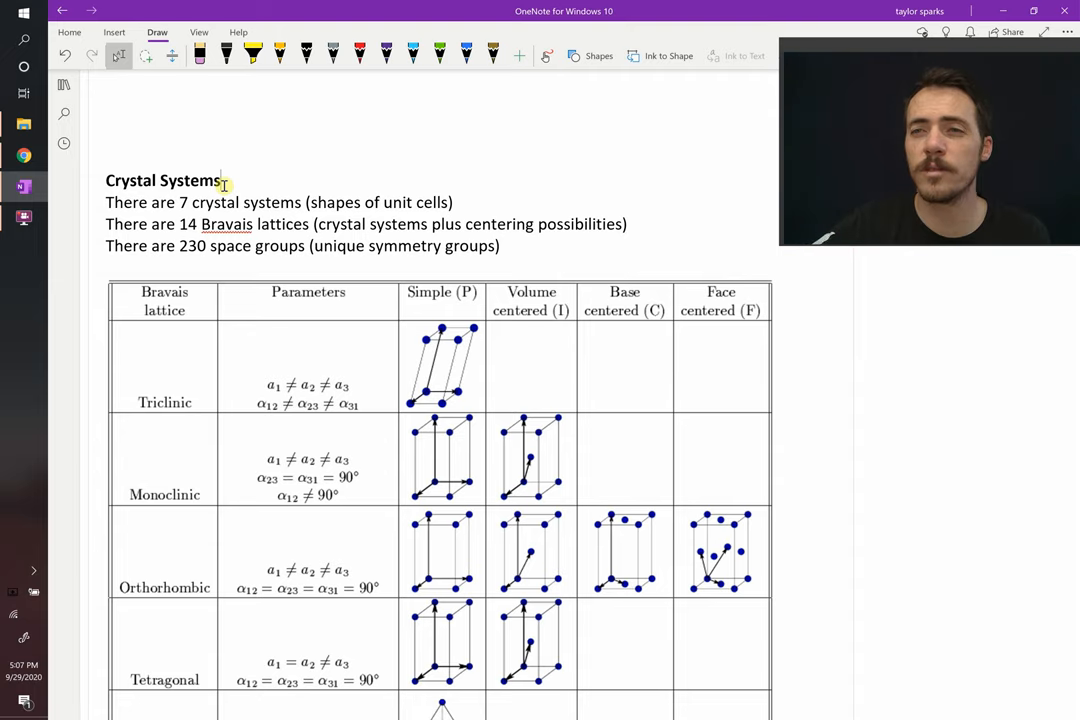
Step: Circle the Cubic lattice label and mark the cubic lattice parameters in blue ink
scroll("down", 3)
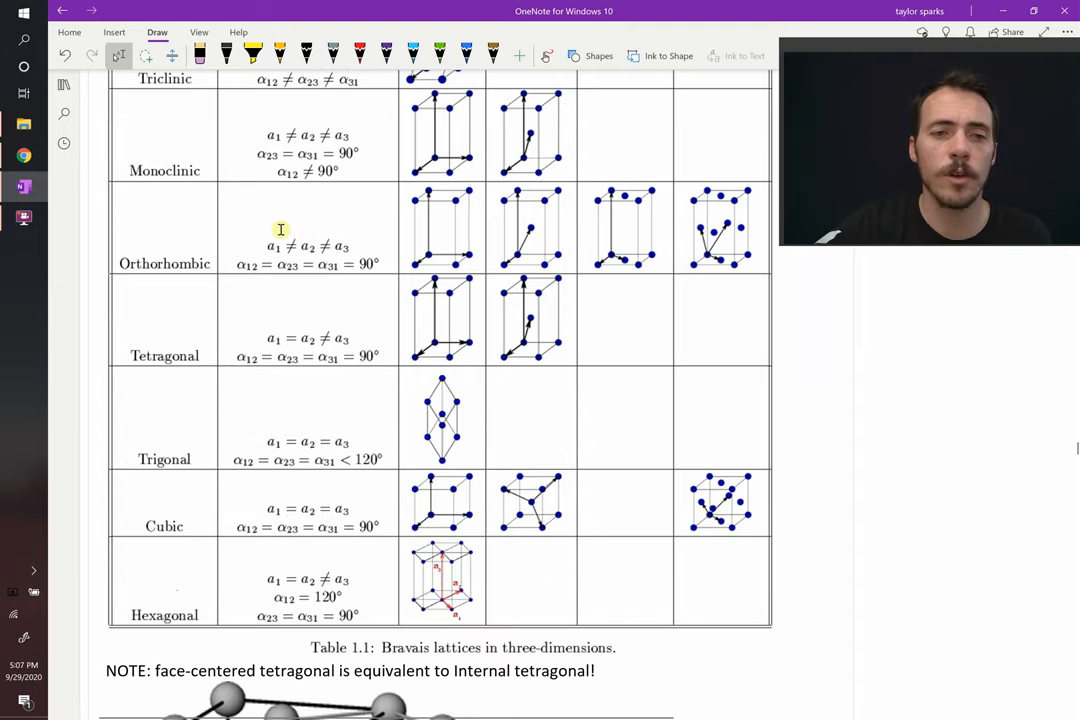
left_click_drag(135, 500, 190, 555)
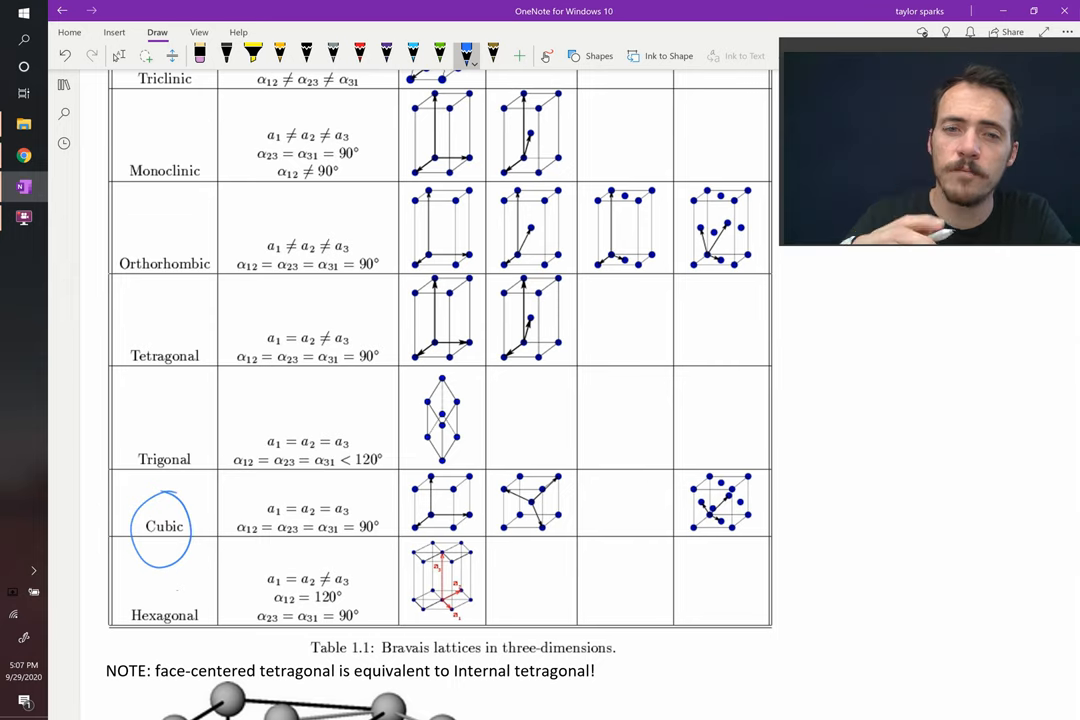
left_click_drag(258, 497, 345, 495)
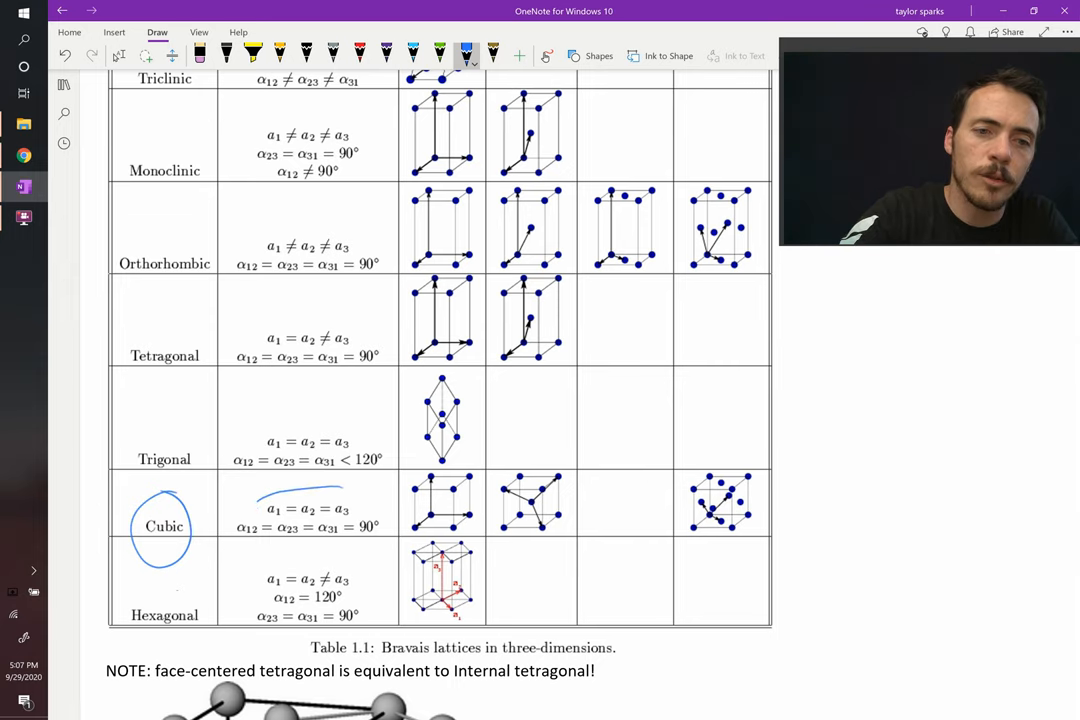
left_click_drag(260, 500, 355, 505)
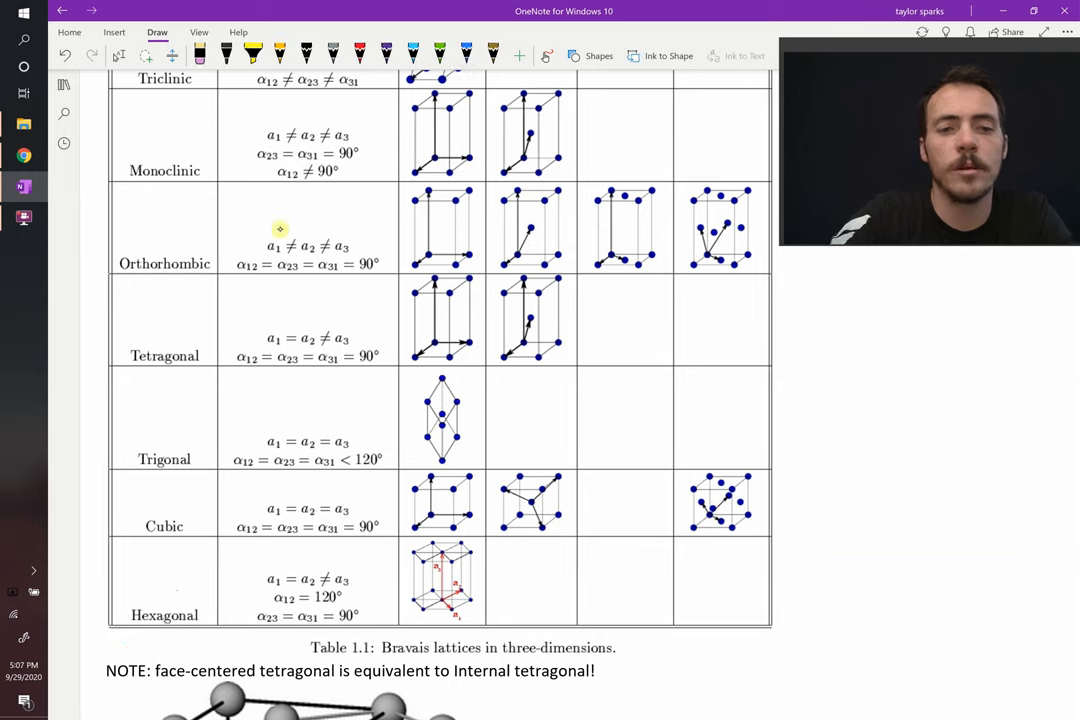
Step: With the blue pen, circle a1 = a2 in the Hexagonal row
left_click(457, 55)
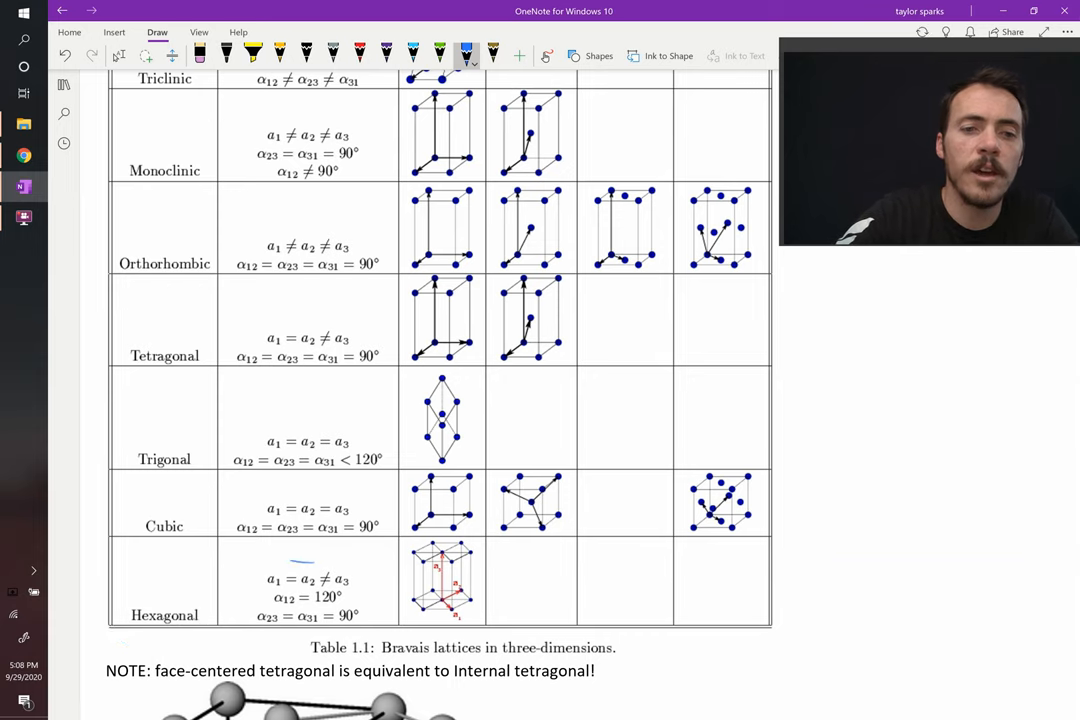
left_click_drag(265, 590, 320, 575)
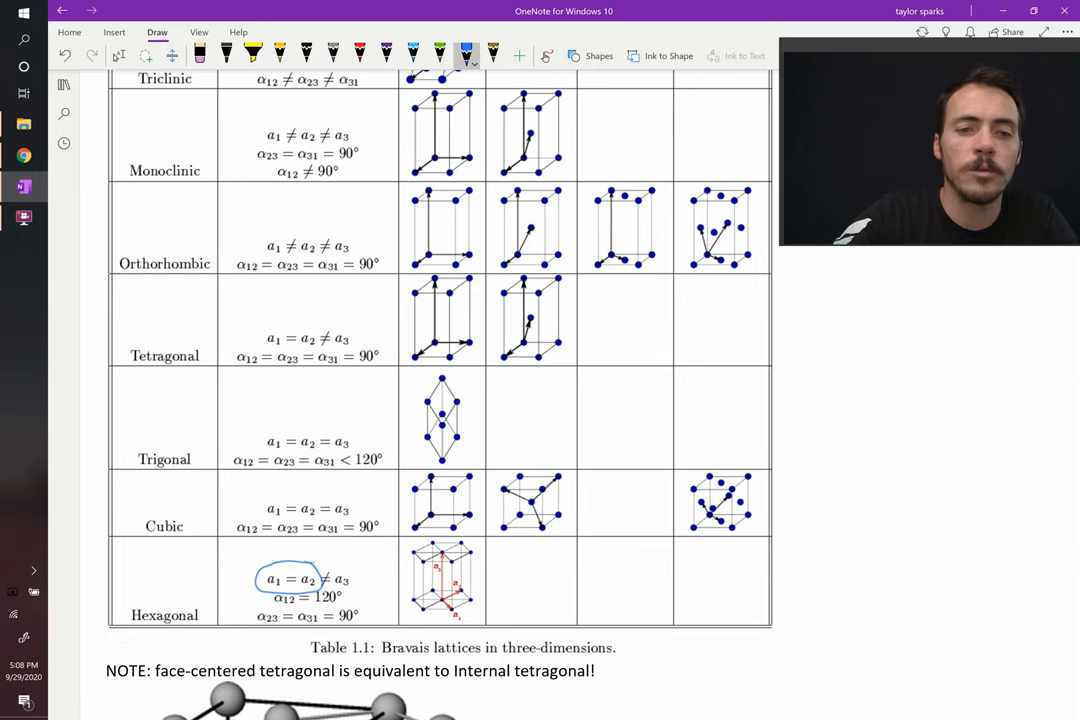
left_click_drag(318, 580, 350, 580)
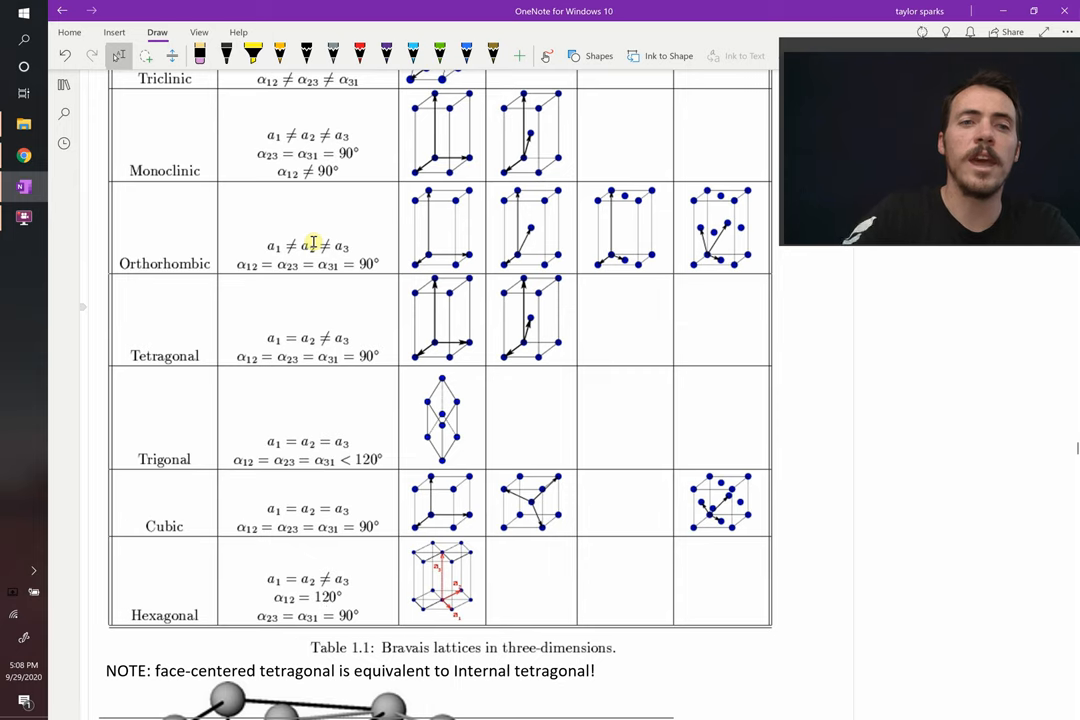
left_click_drag(270, 325, 330, 355)
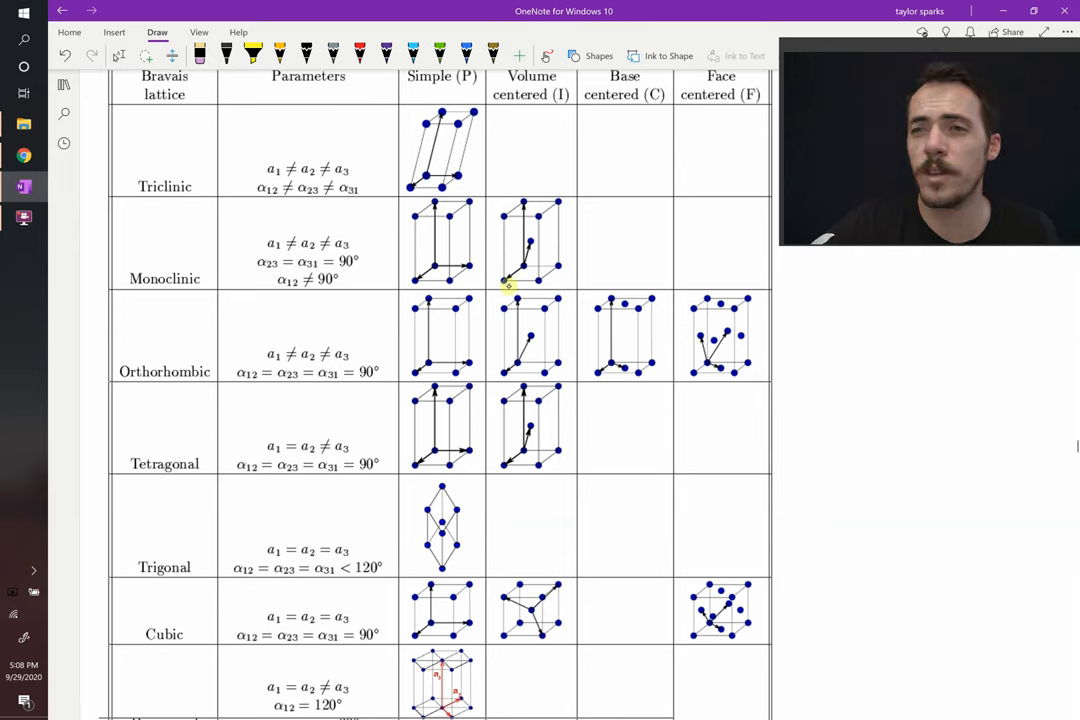
Step: Mark the Trigonal lattice parameters with ink strokes
scroll("down", 3)
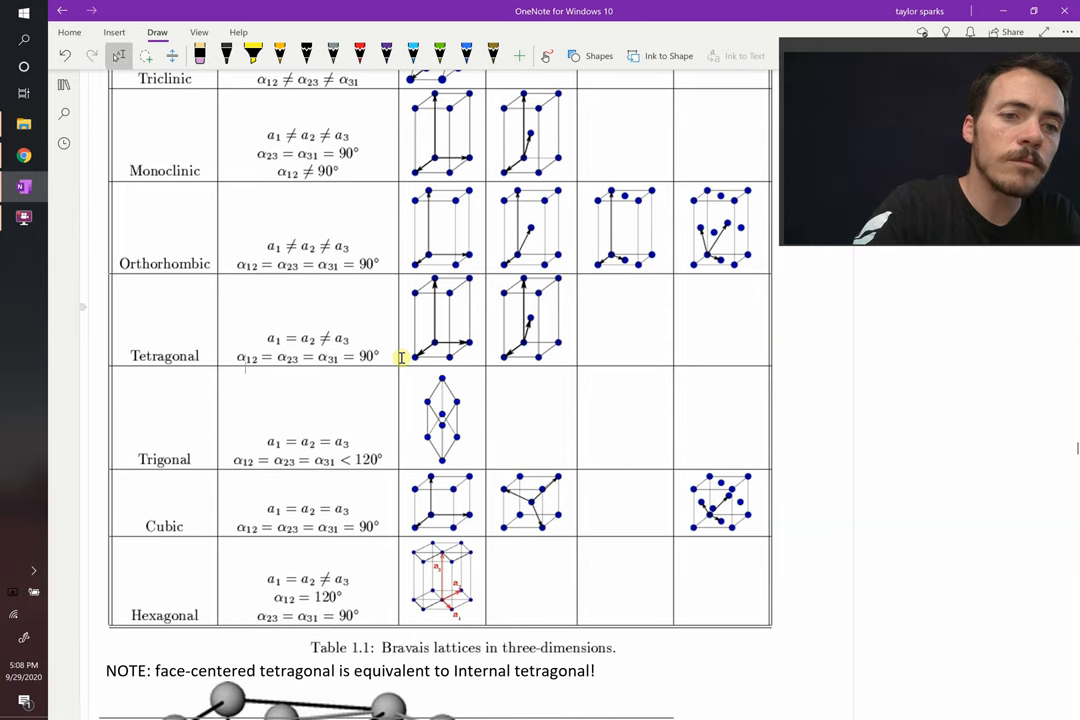
left_click_drag(250, 432, 350, 438)
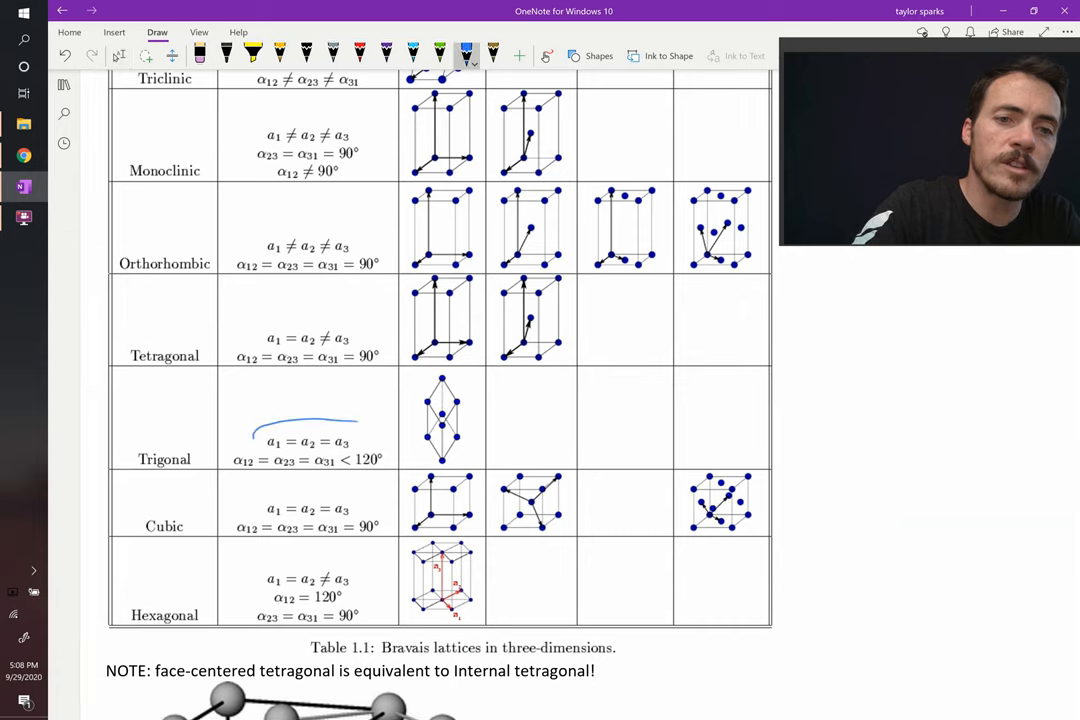
left_click_drag(250, 440, 360, 445)
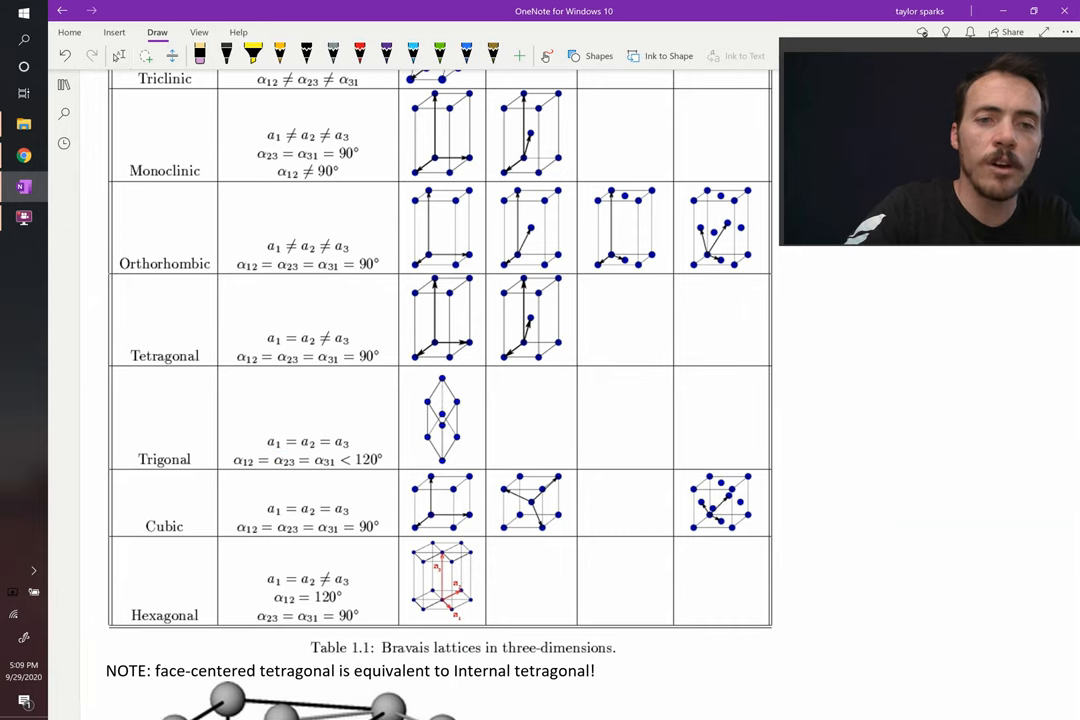
left_click(461, 55)
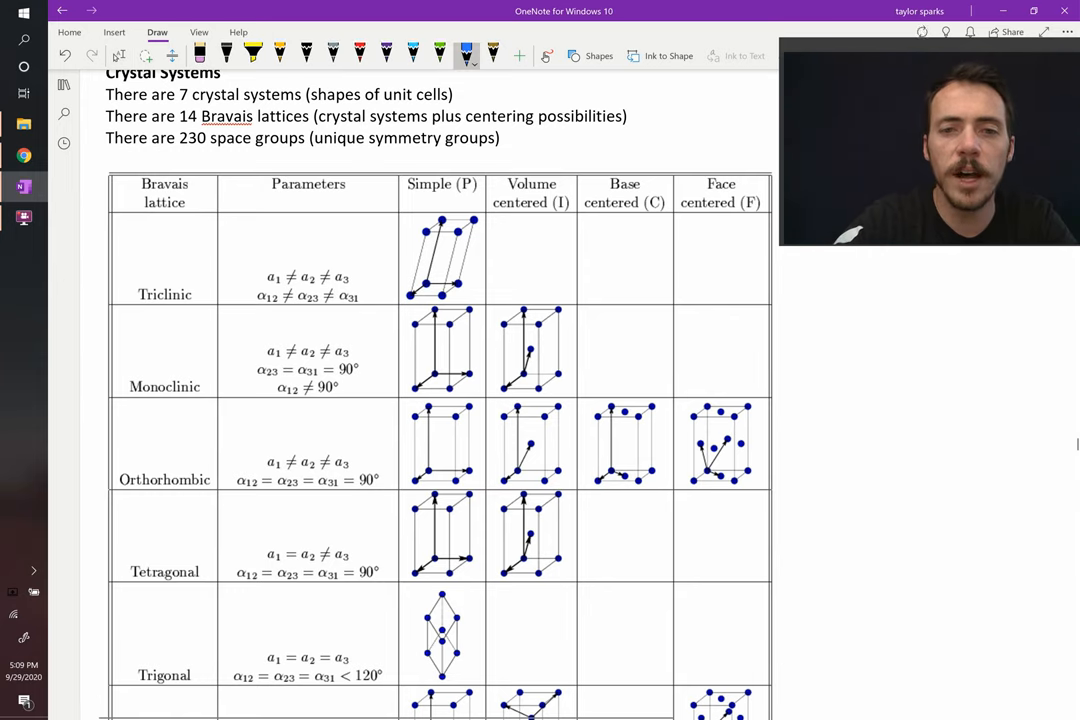
double_click(365, 480)
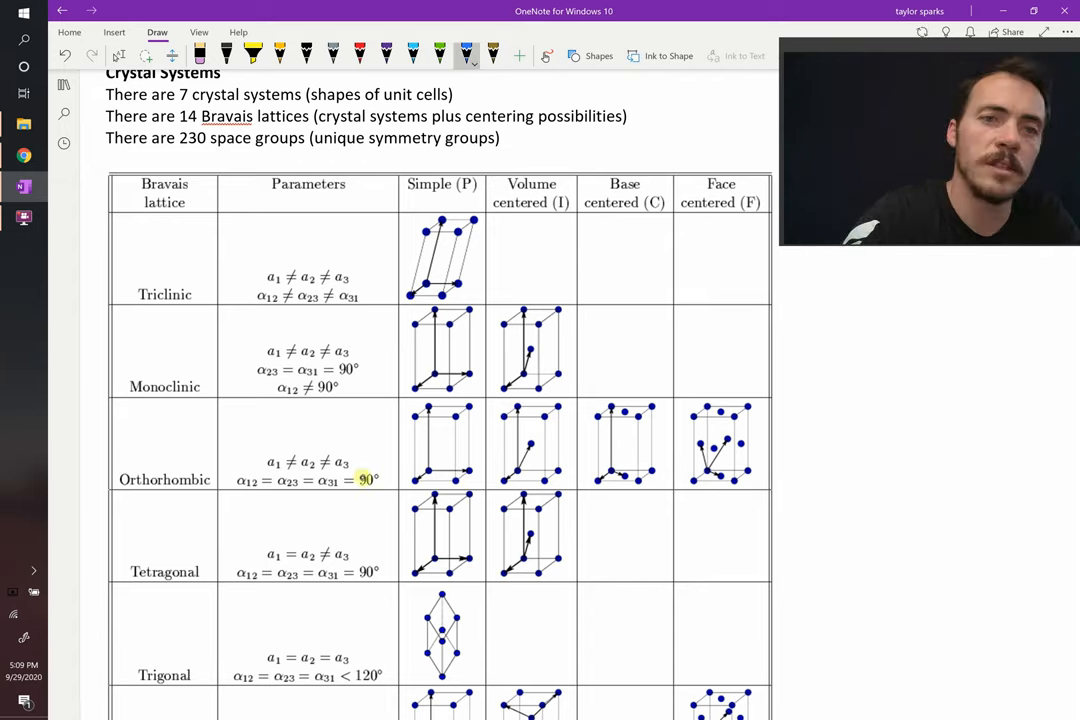
left_click_drag(270, 250, 340, 252)
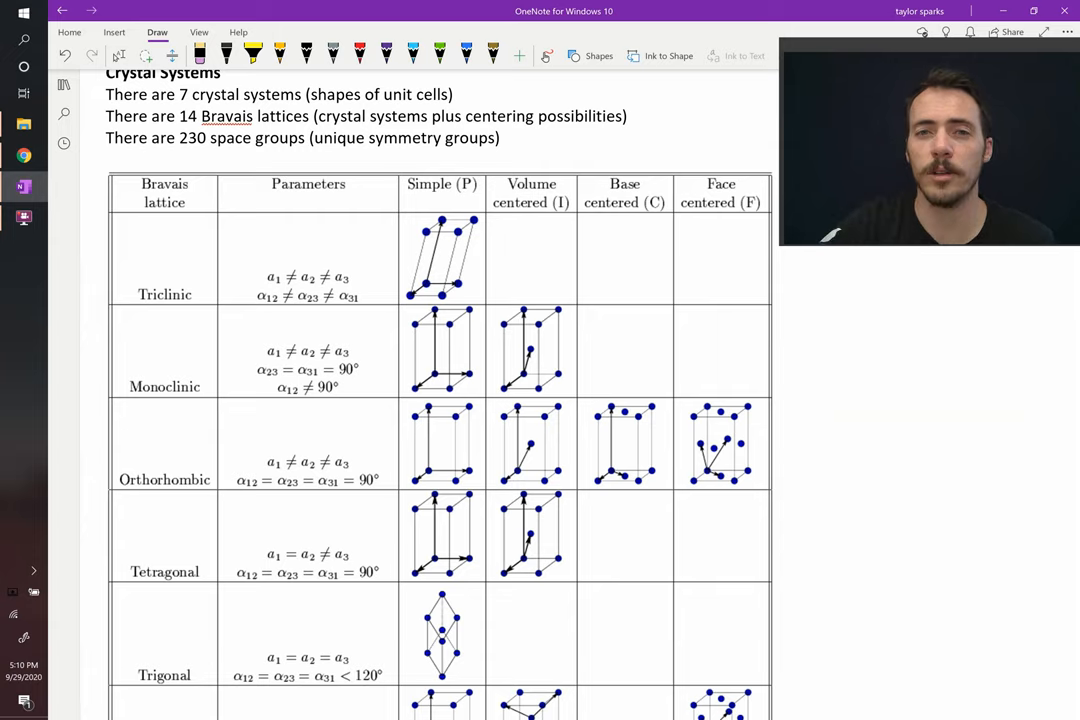
Step: Sketch a blue cube in the Tetragonal face-centered cell, then scroll to the note image
scroll("down", 3)
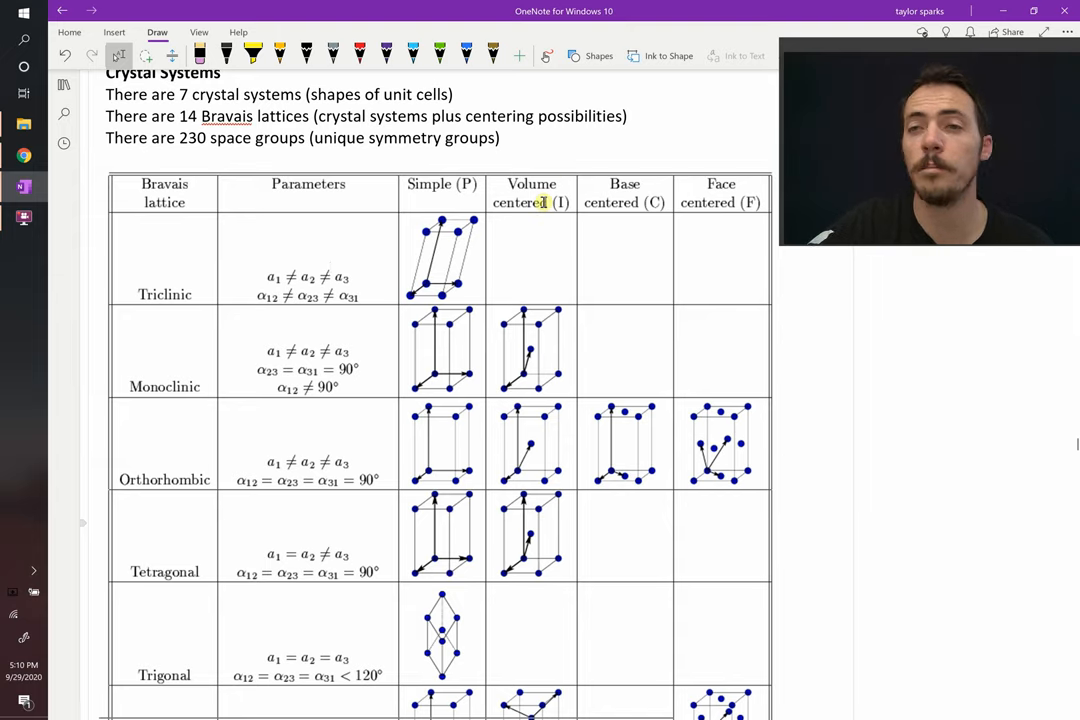
scroll("down", 3)
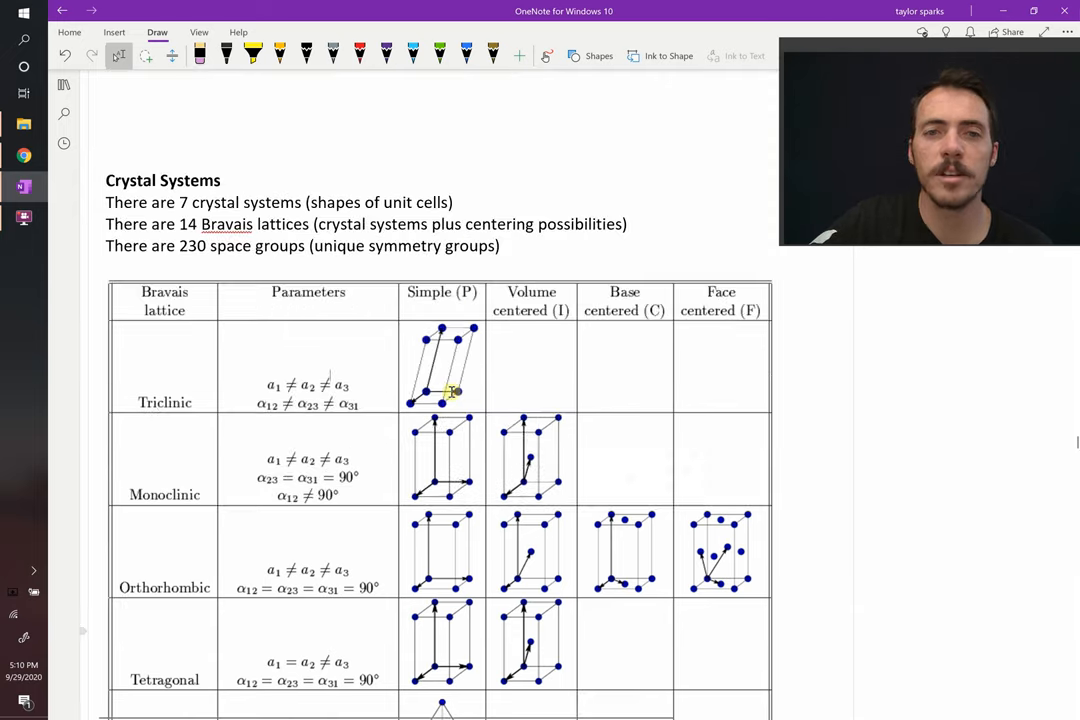
scroll("down", 3)
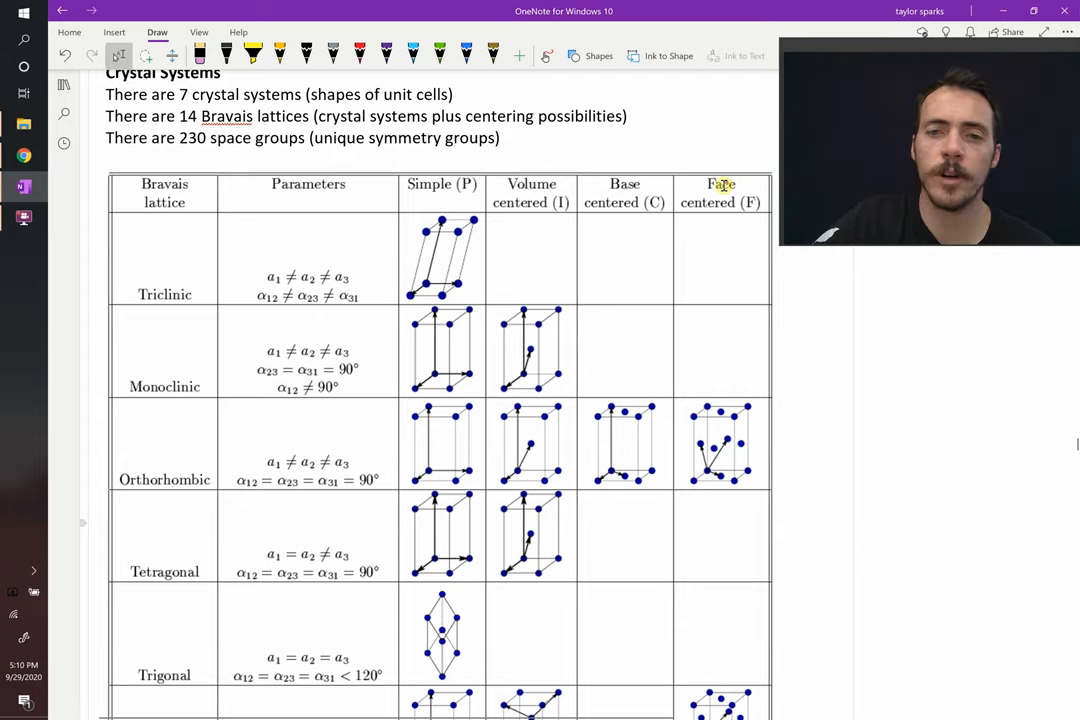
scroll("down", 3)
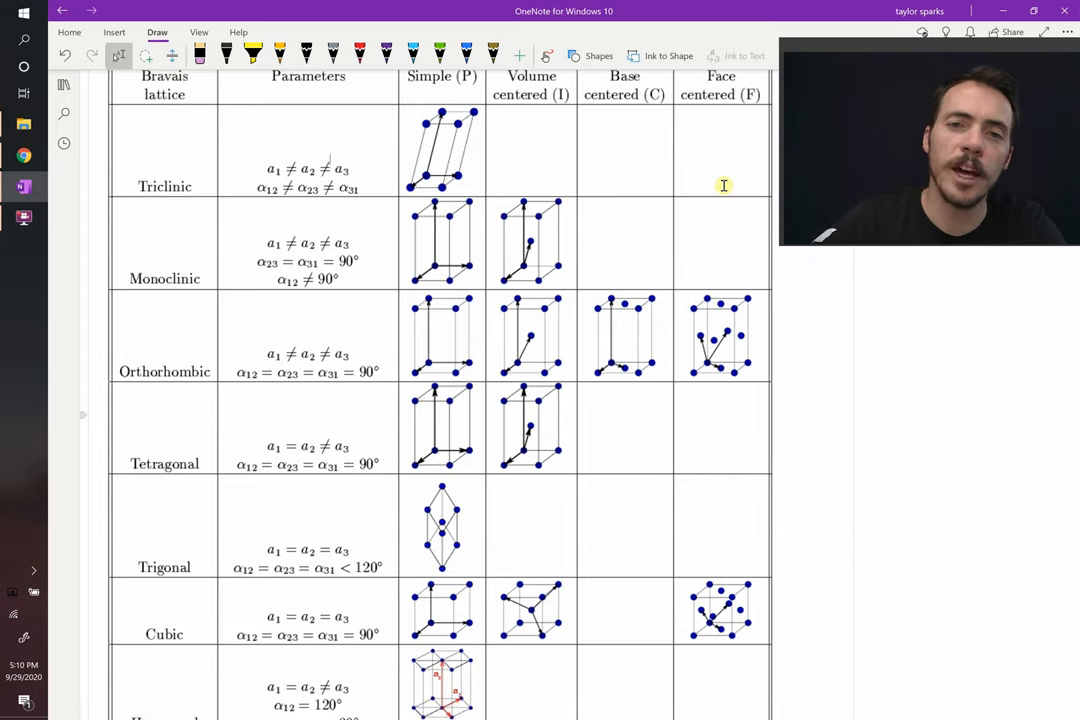
scroll("down", 3)
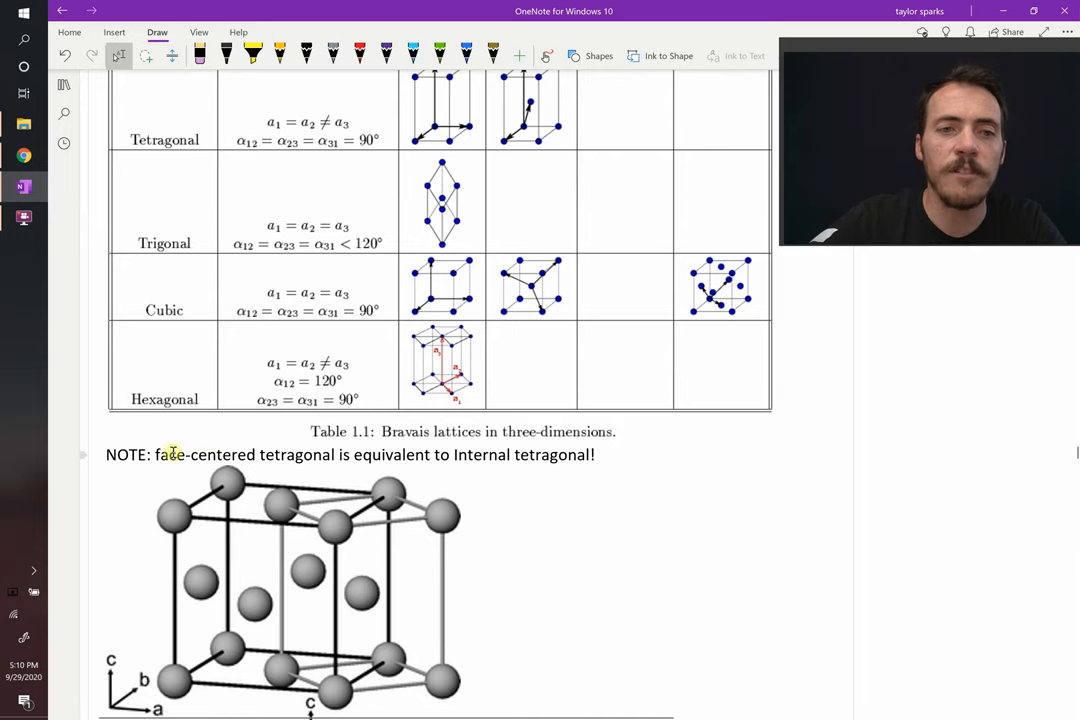
scroll("up", 3)
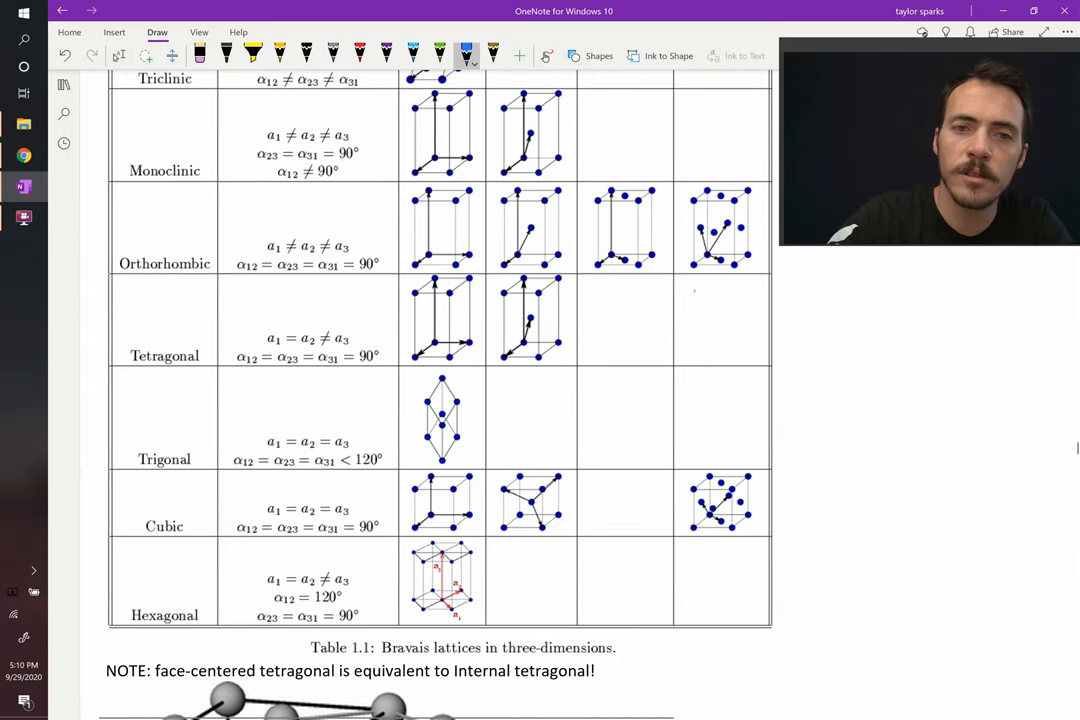
left_click_drag(692, 295, 760, 355)
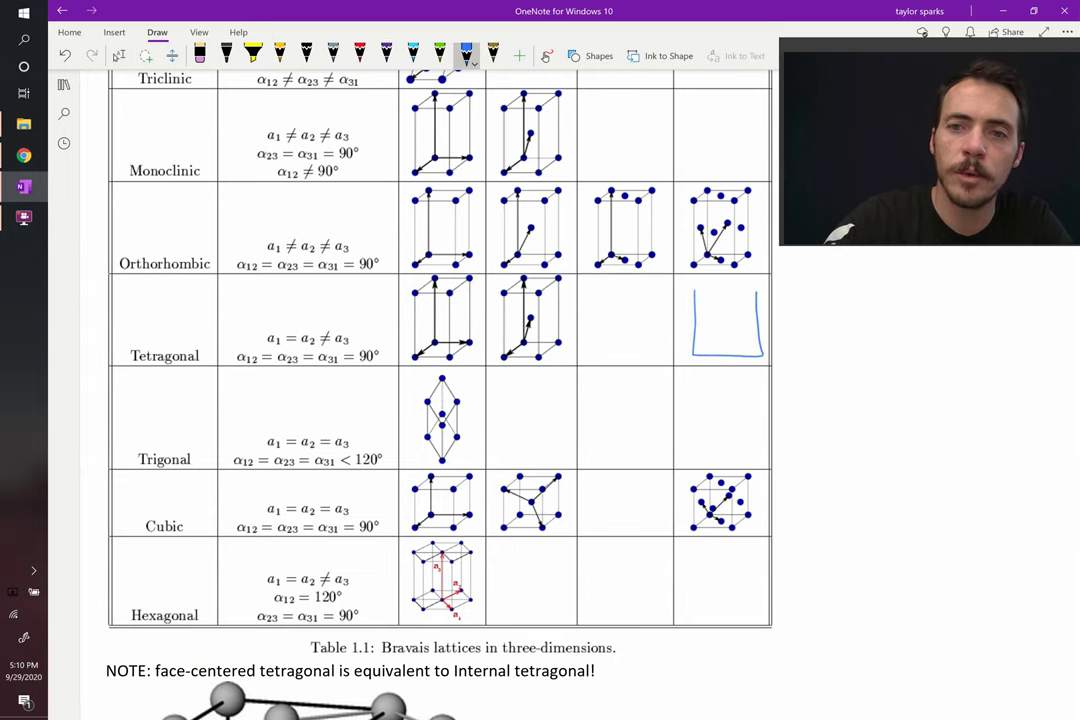
left_click_drag(693, 295, 760, 295)
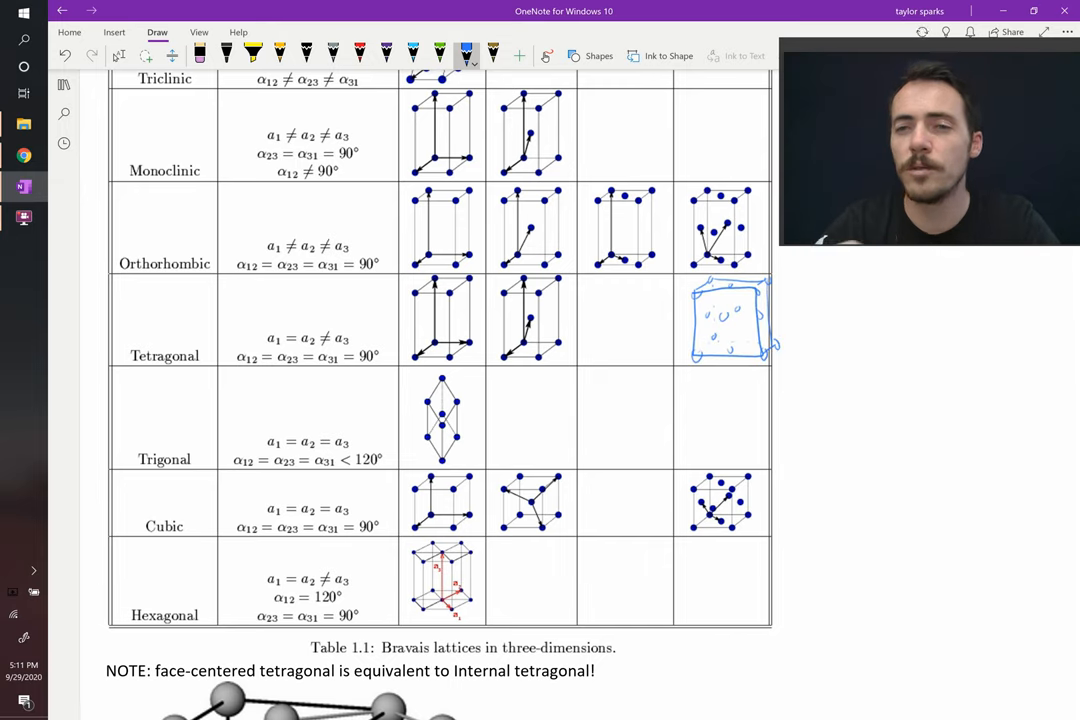
scroll("down", 3)
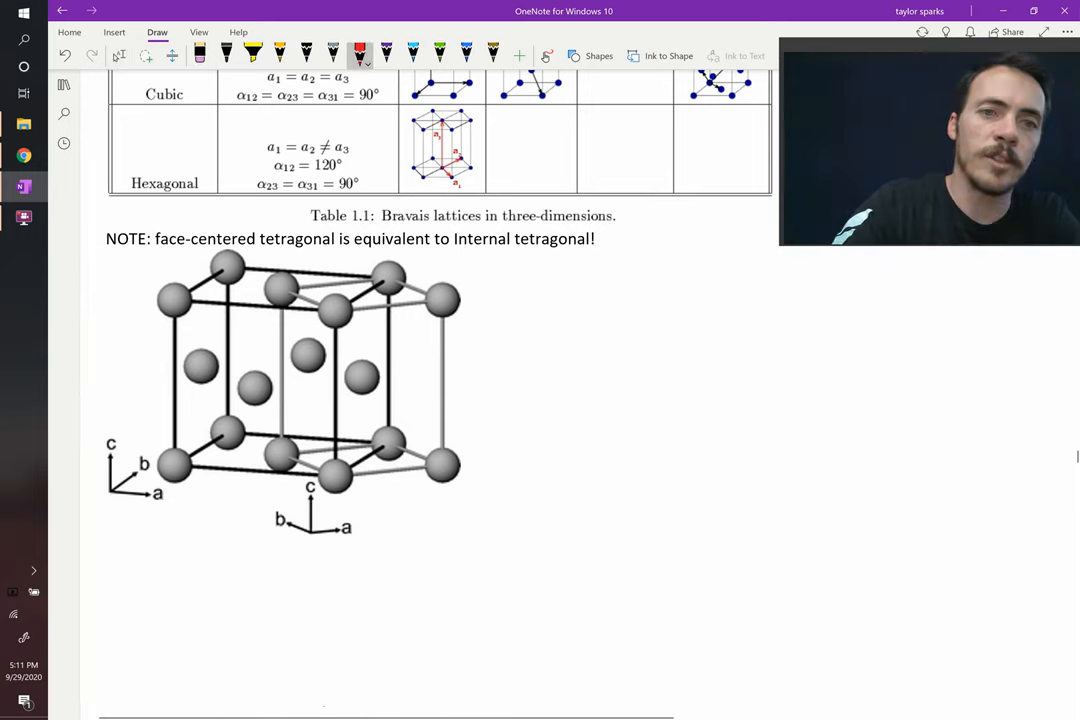
Step: Trace the inner tetragonal cell in red on the face-centered tetragonal picture
left_click_drag(330, 310, 390, 275)
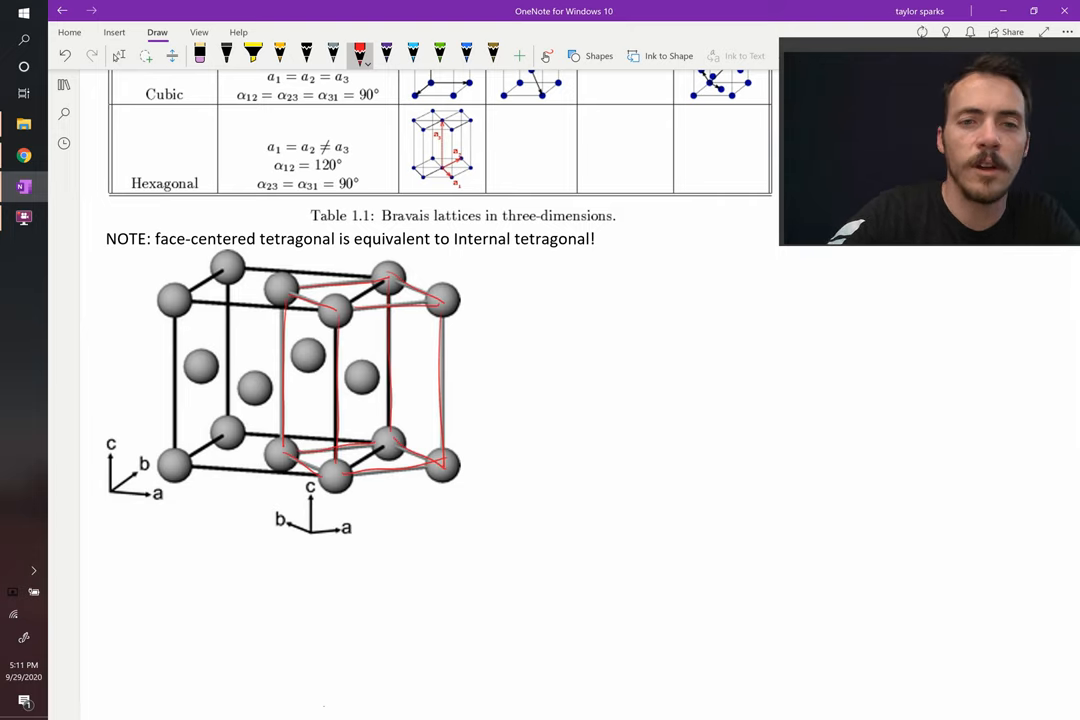
left_click_drag(352, 368, 375, 390)
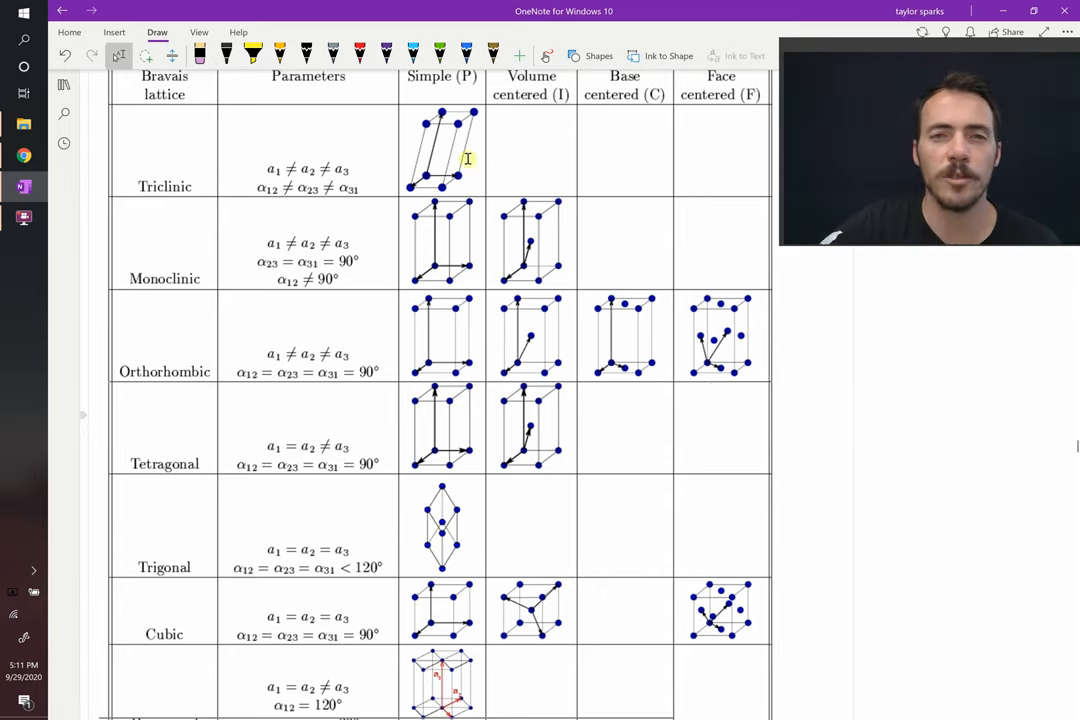
mouse_move(493, 436)
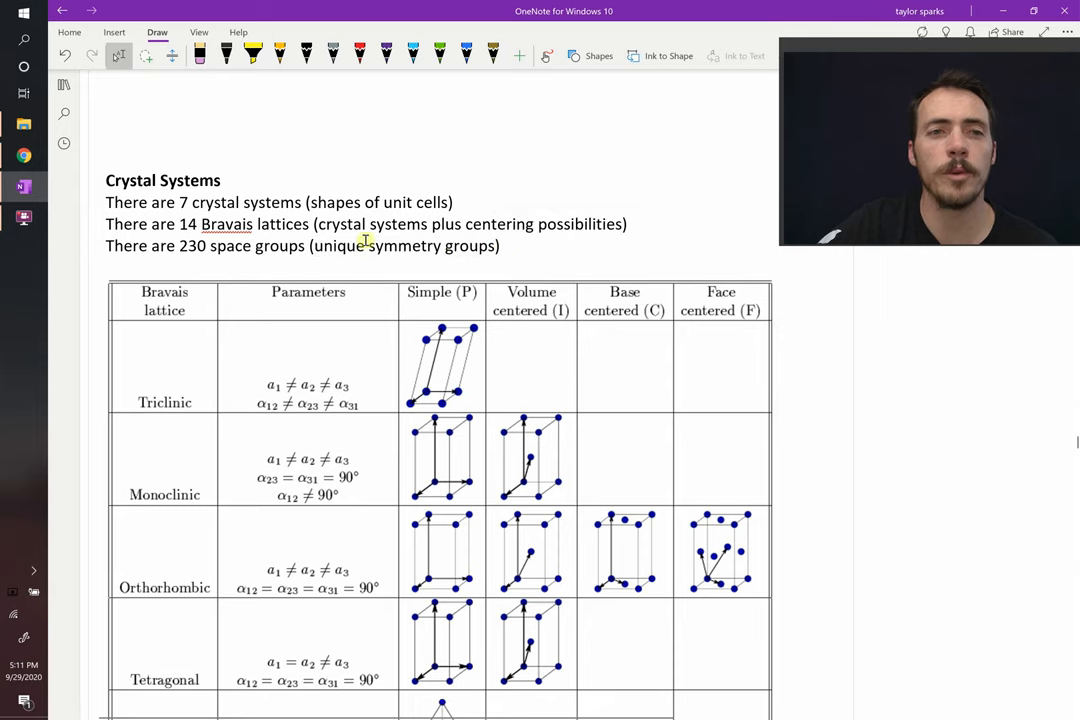
mouse_move(256, 248)
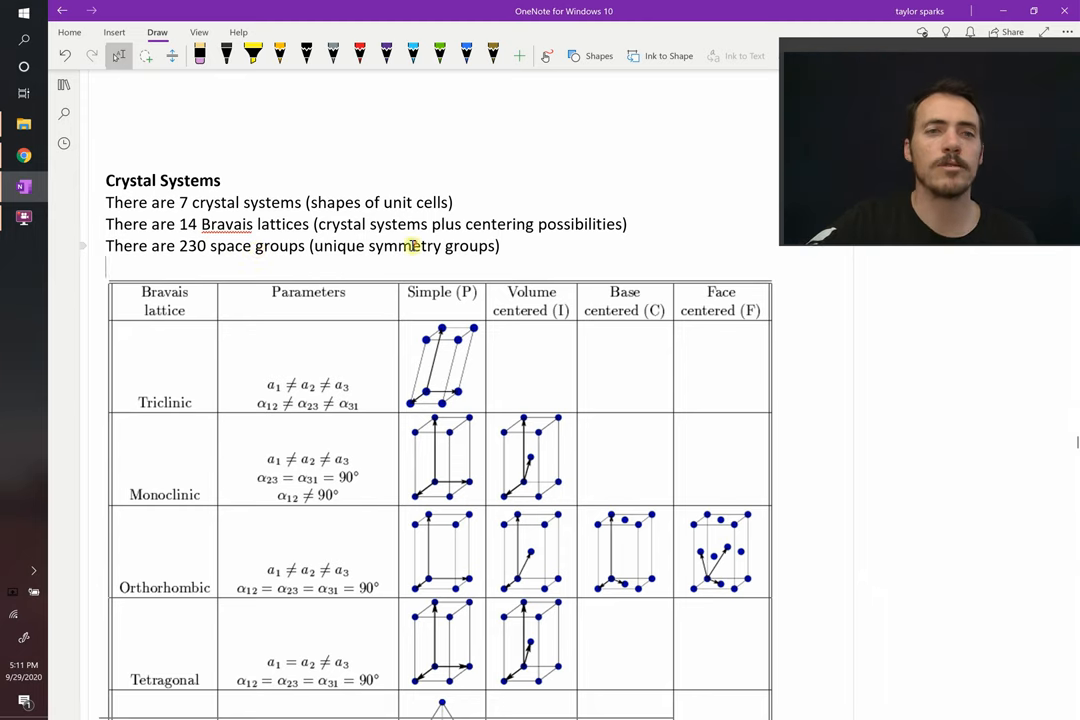
scroll("down", 3)
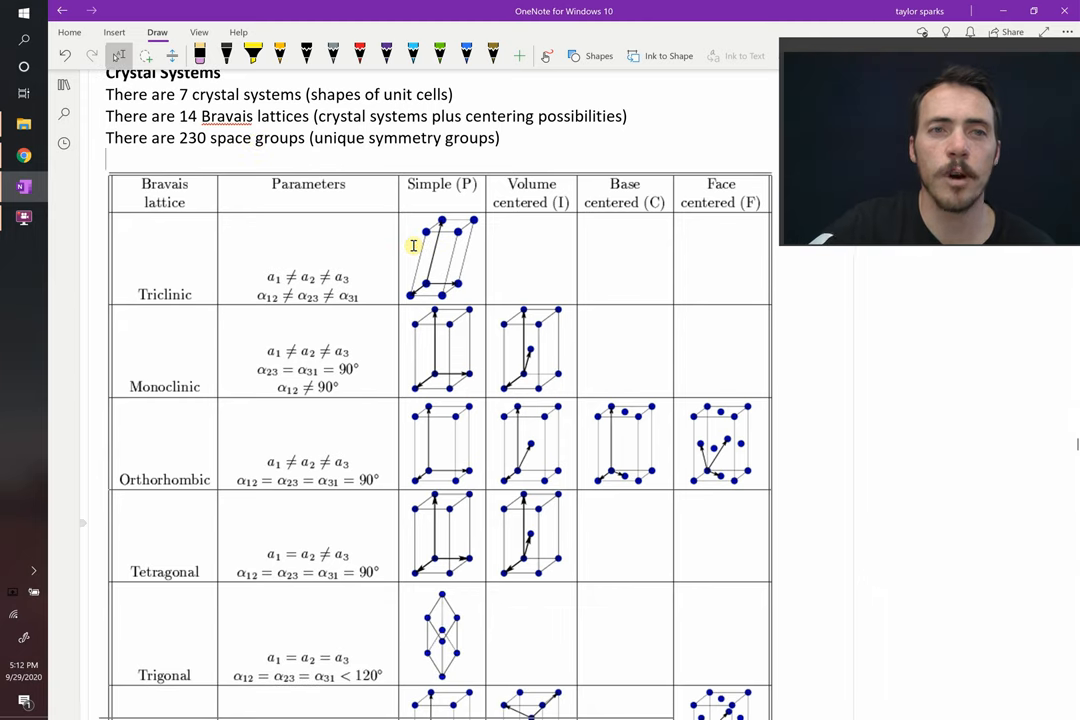
scroll("down", 3)
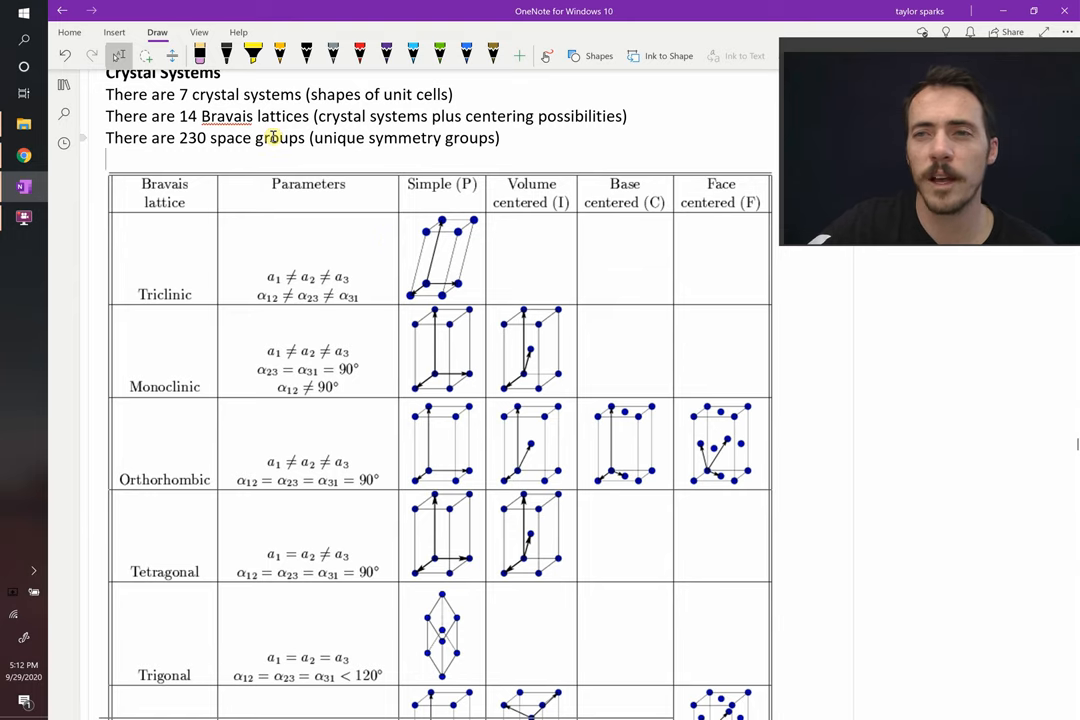
mouse_move(278, 130)
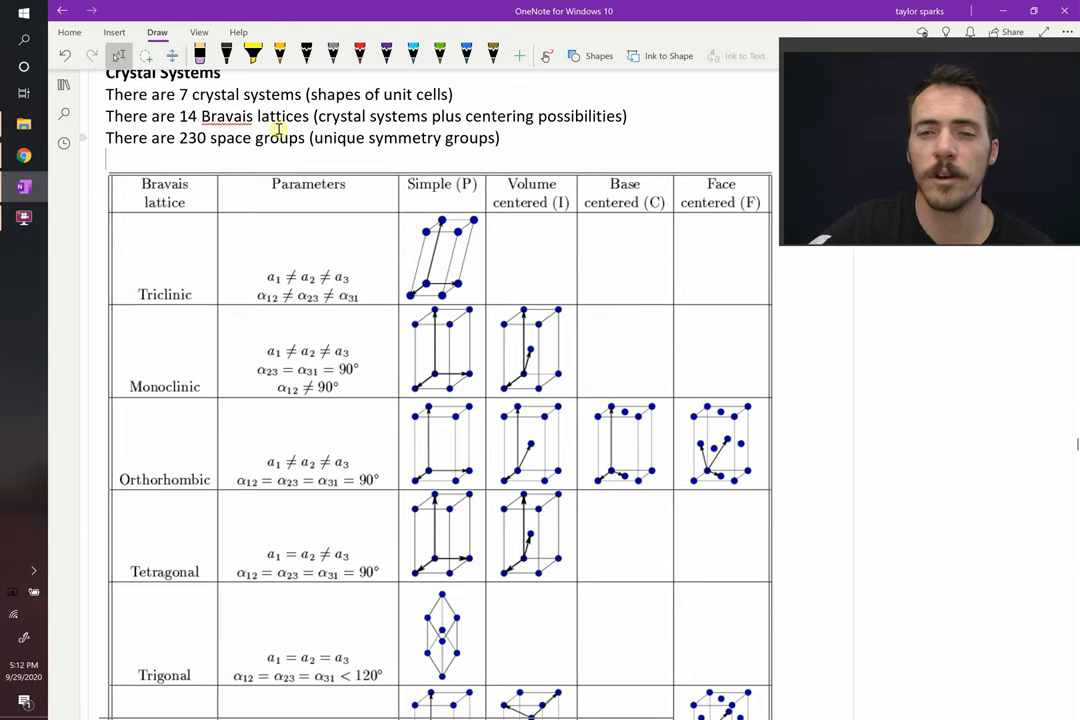
scroll("down", 3)
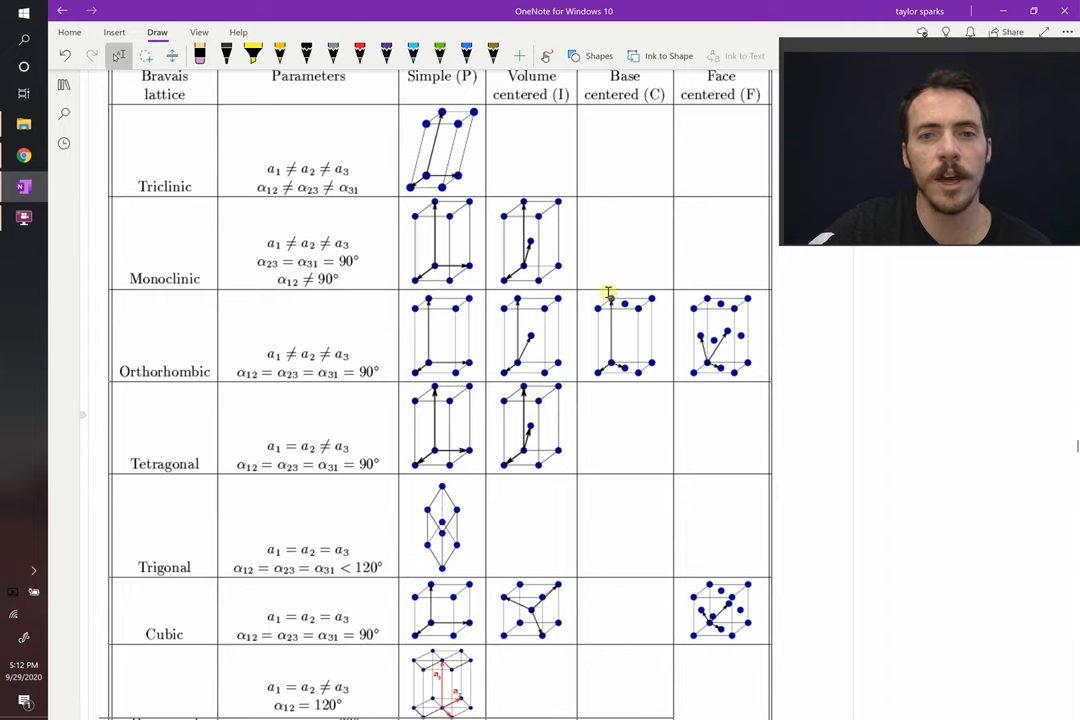
mouse_move(686, 137)
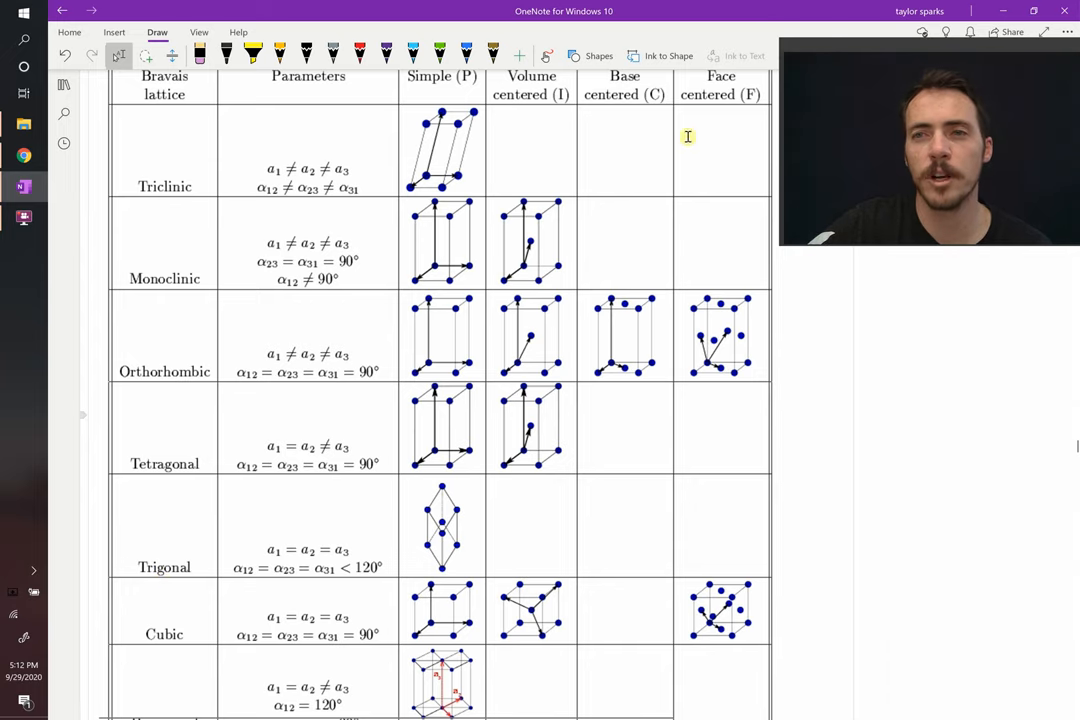